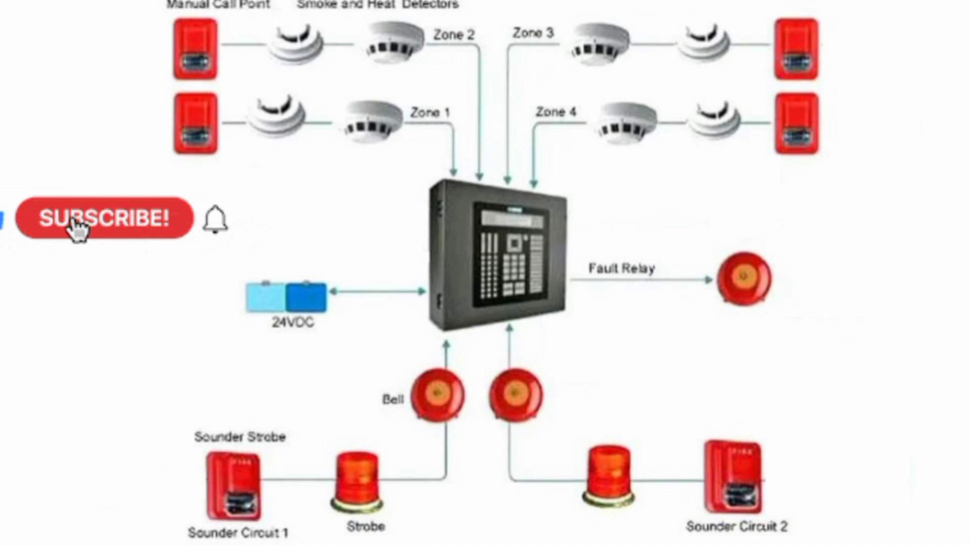
pyautogui.click(101, 221)
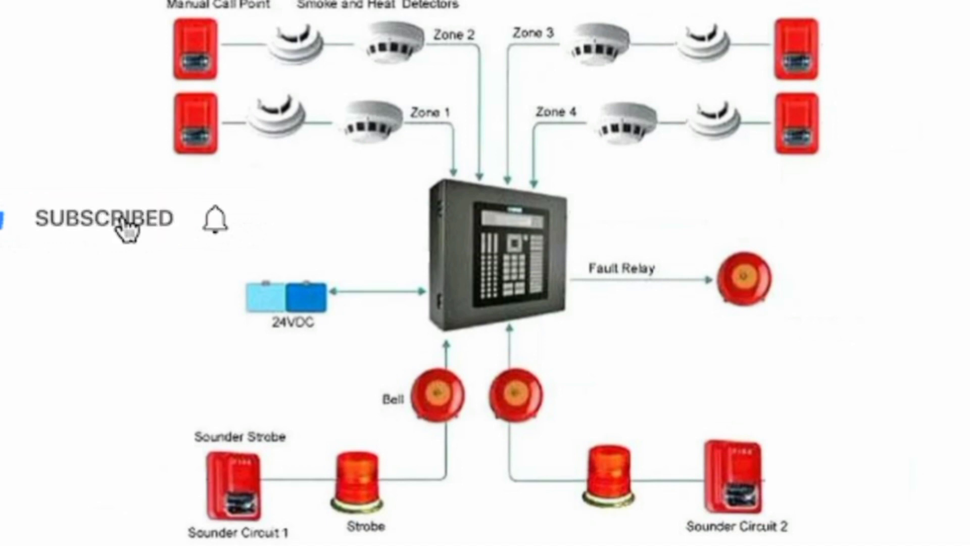